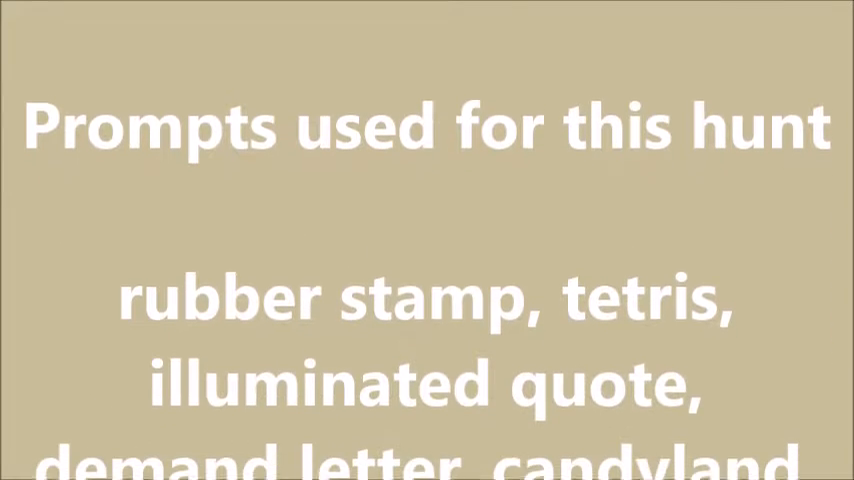
scroll("down", 3)
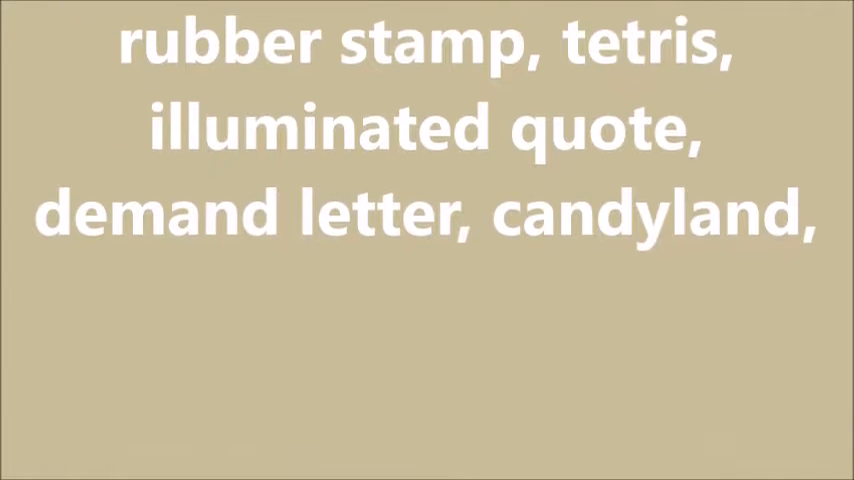